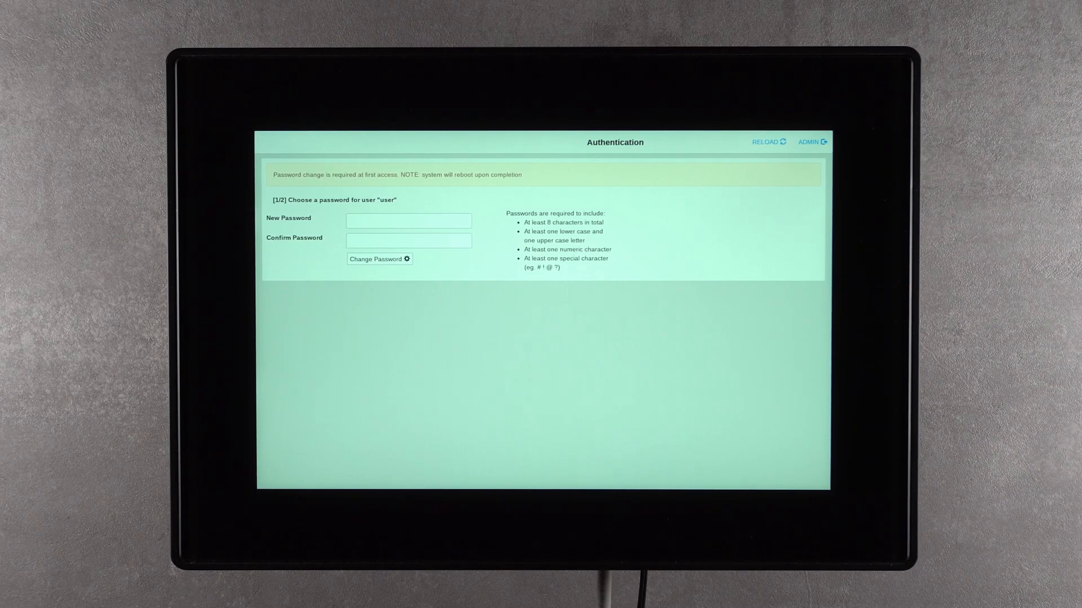
Step: Enter the new password for the 'user' account and confirm it
click(408, 221)
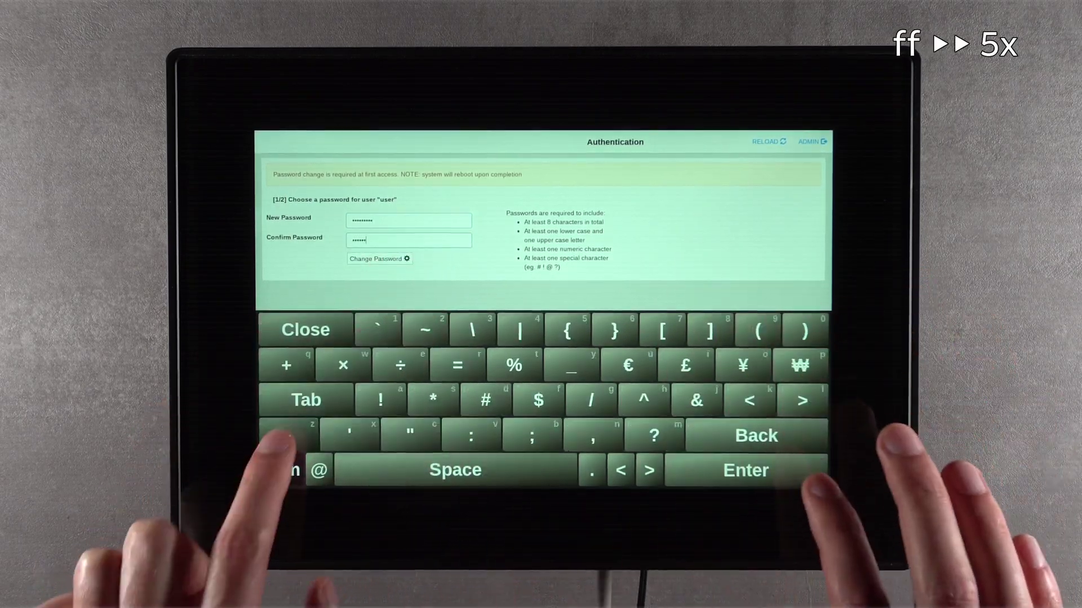
click(379, 259)
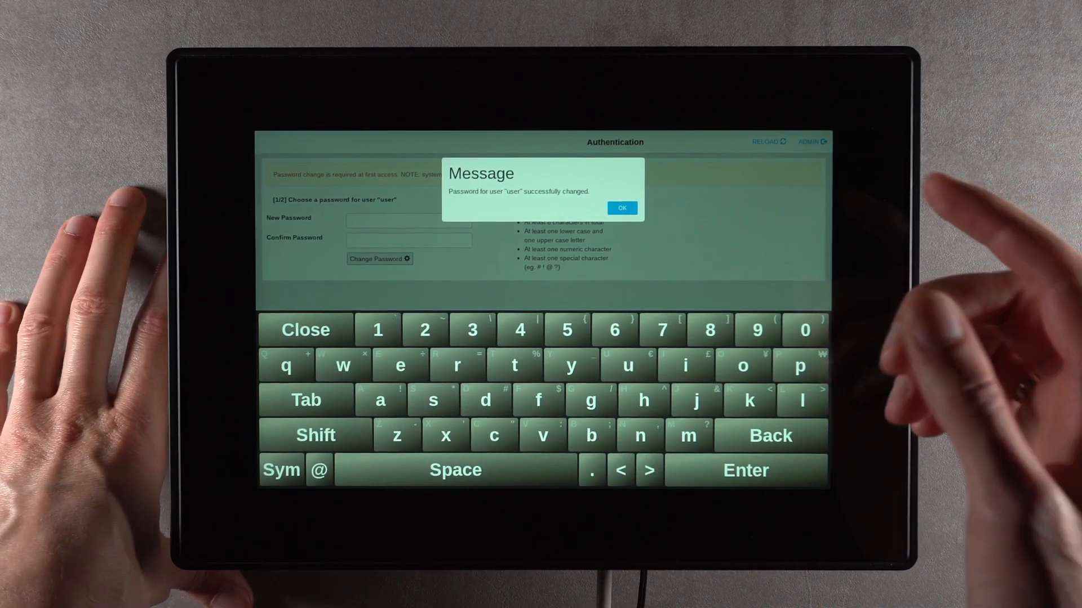
Step: Acknowledge the 'password successfully changed' notice for user
click(622, 207)
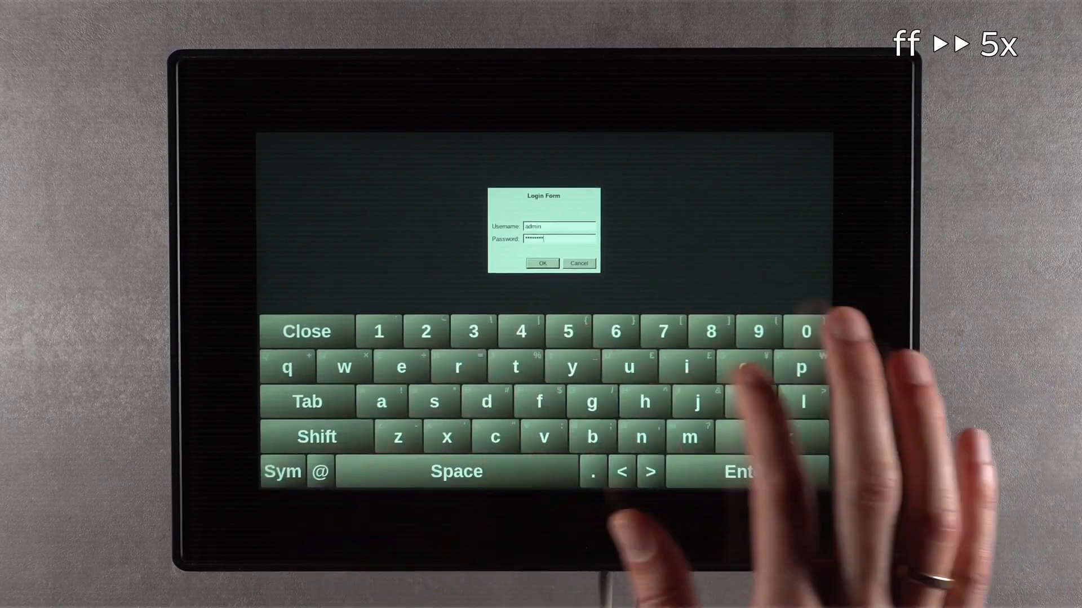
Step: Sign in with username 'admin' and its password
click(542, 264)
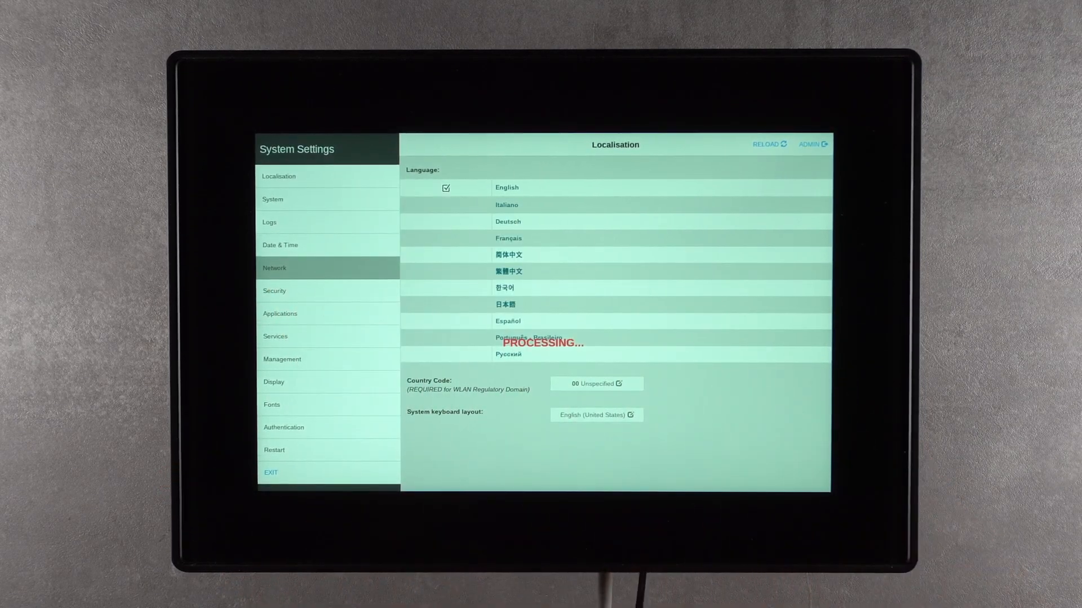
Step: Put the Network page into edit mode and expand the Network Interfaces list
click(273, 268)
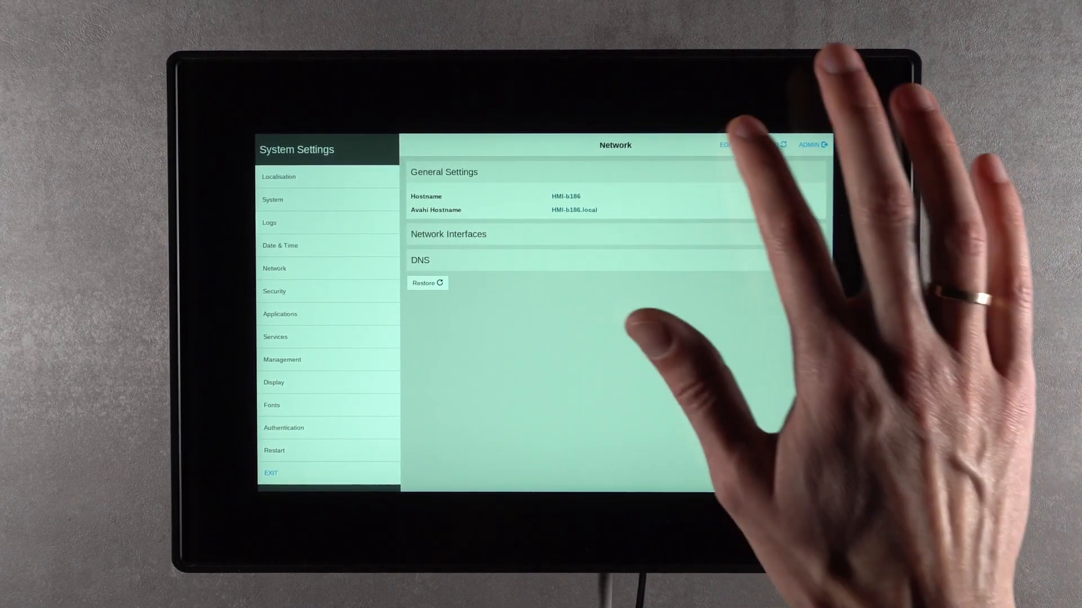
click(728, 145)
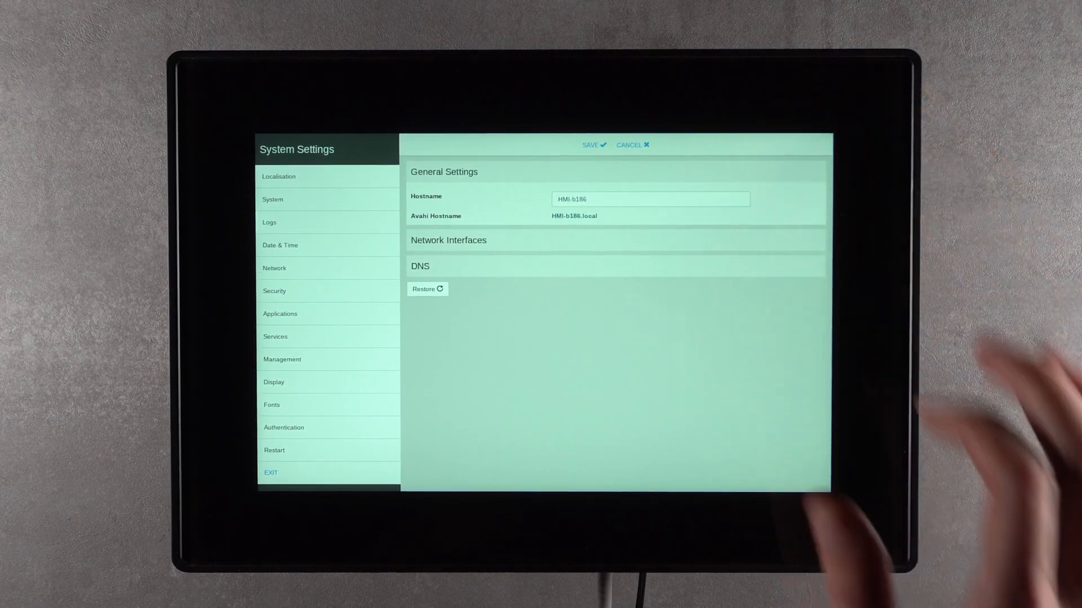
click(449, 240)
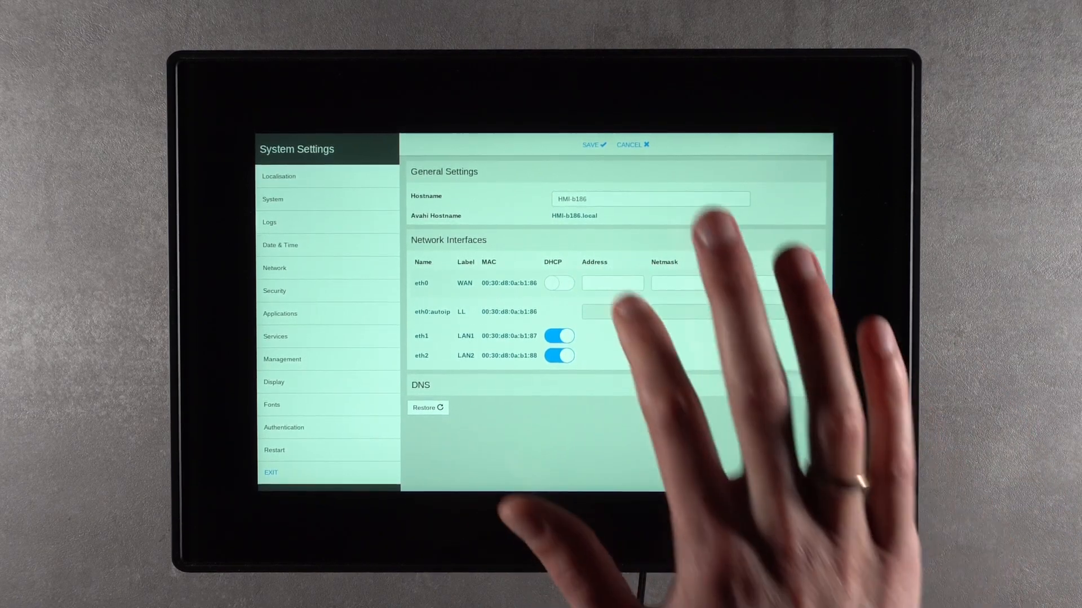
Step: Assign eth0 static address 192.168.0.10 with netmask 255.255.255.0 and save
click(613, 281)
text(192.168.0.10)
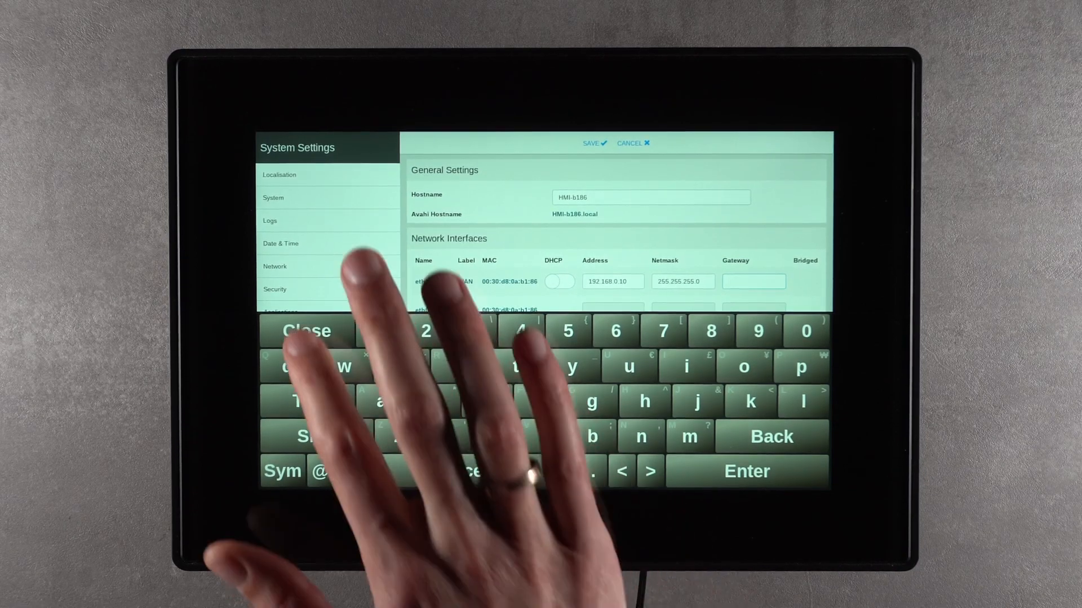
click(595, 143)
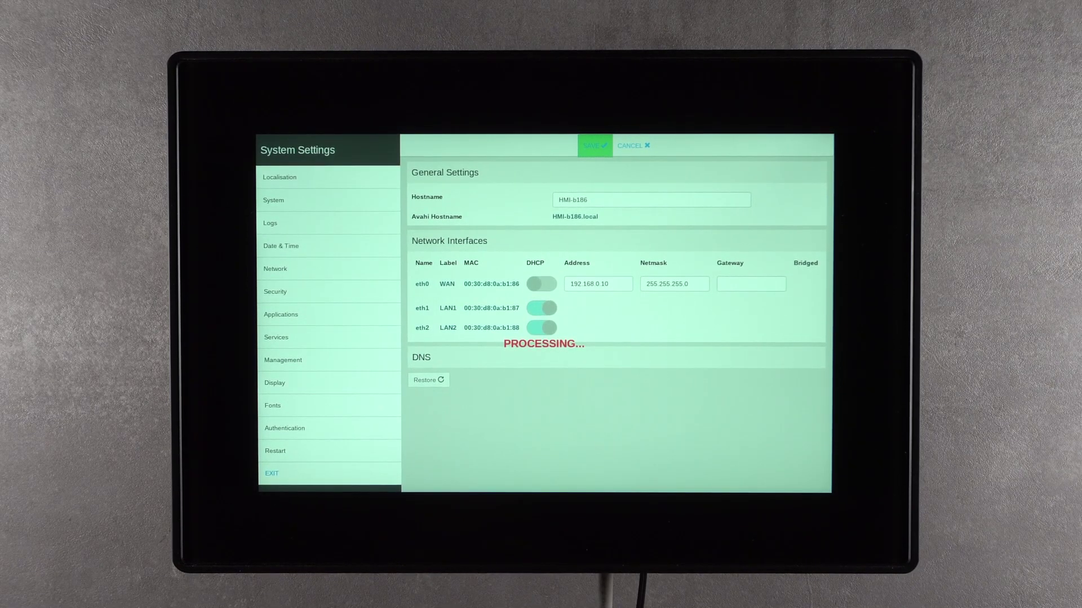
Step: Acknowledge the 'Operation Successful' message, leaving eth0 static at 192.168.0.10/255.255.255.0
click(595, 145)
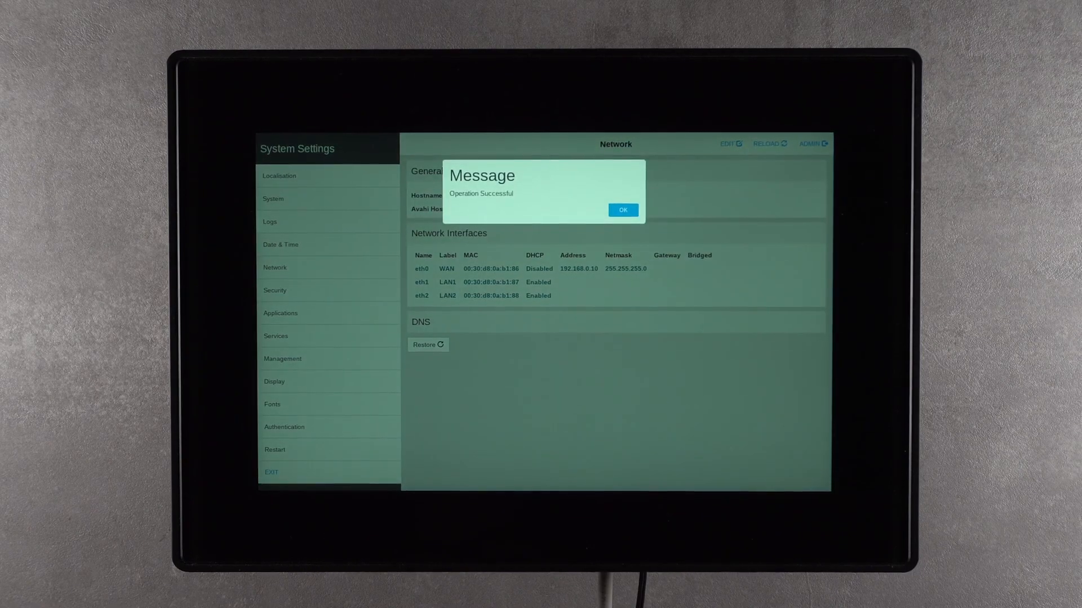
click(623, 210)
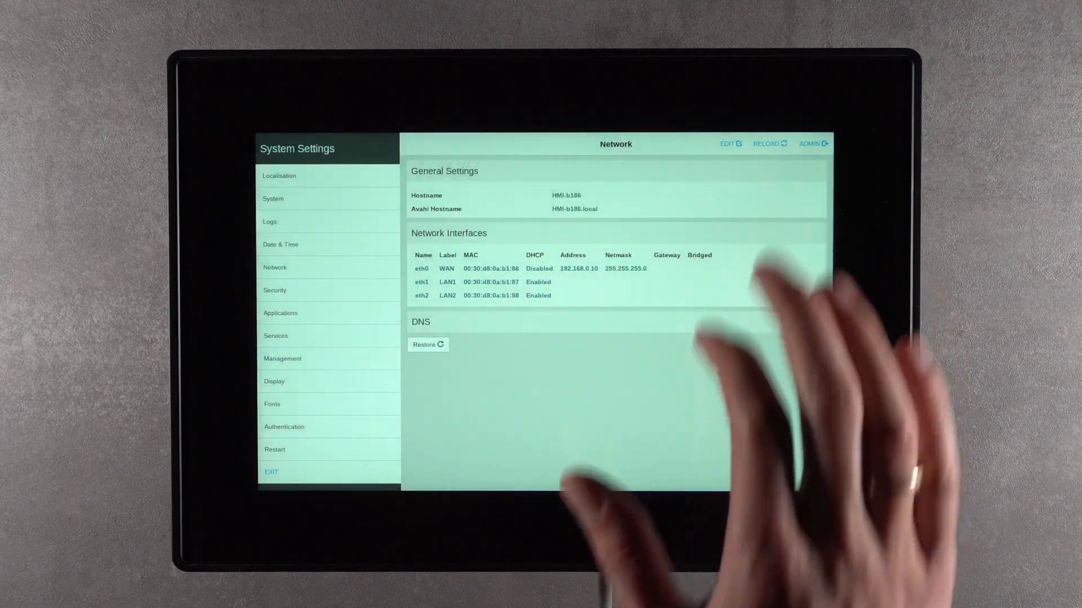